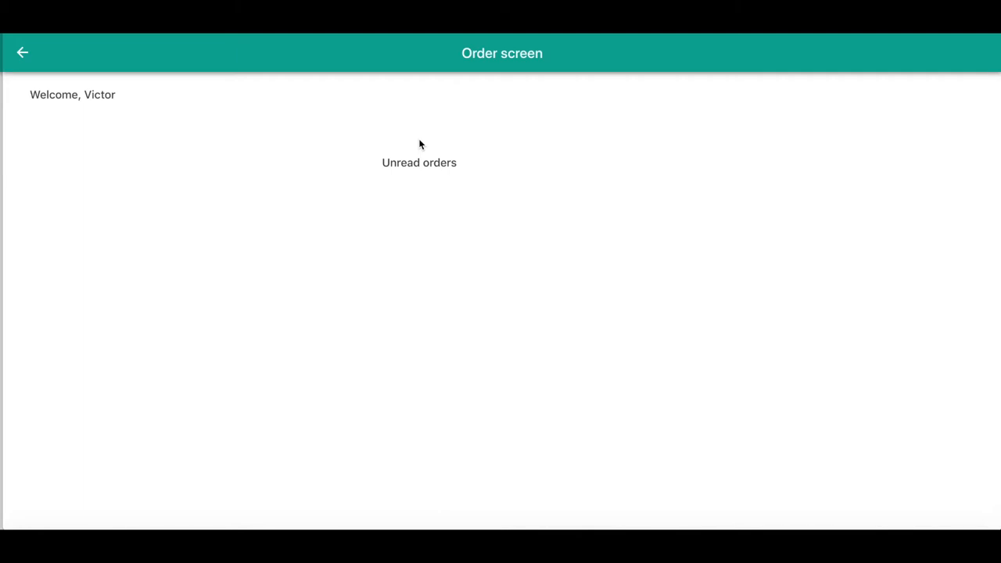
pyautogui.moveTo(314, 151)
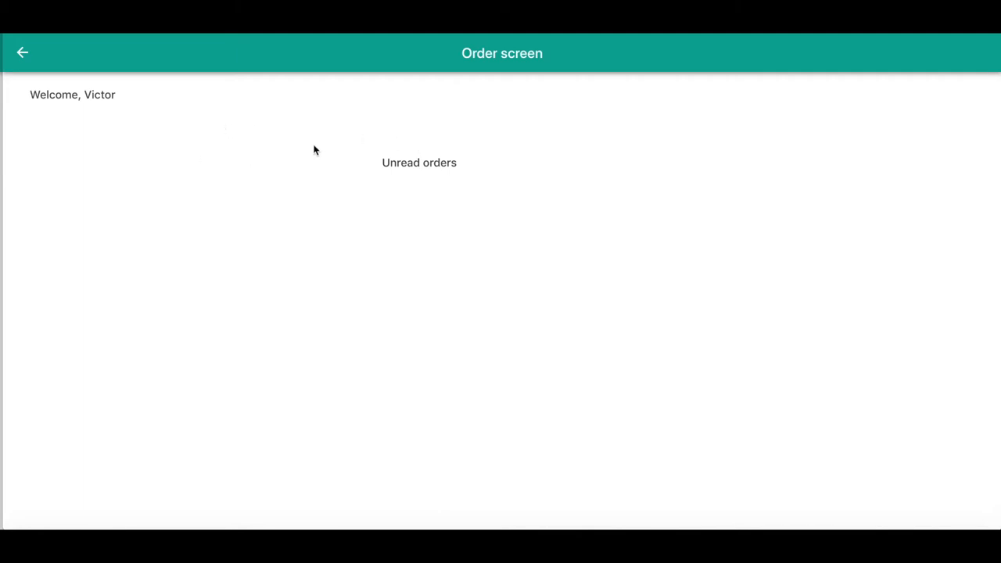
pyautogui.moveTo(201, 117)
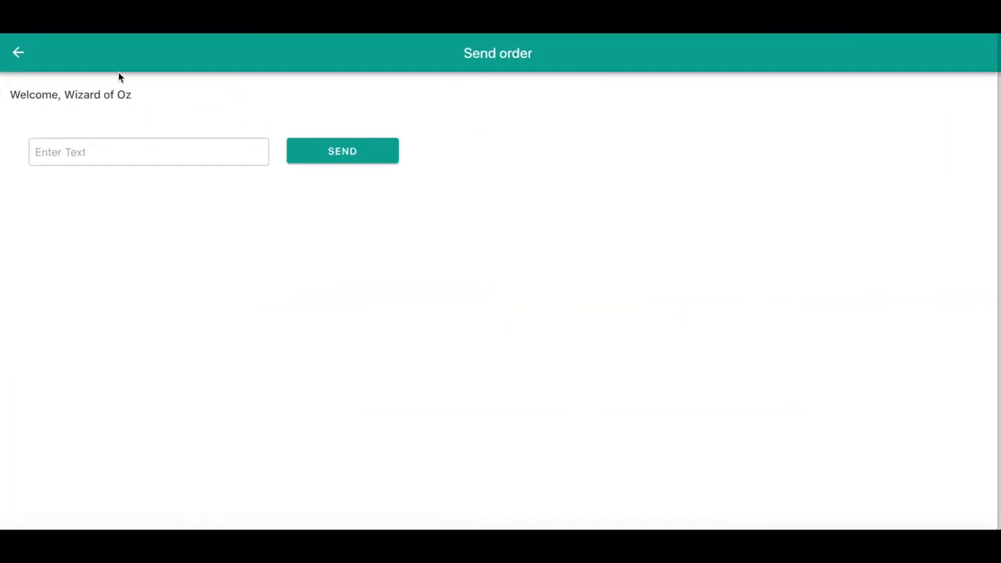
pyautogui.moveTo(15, 130)
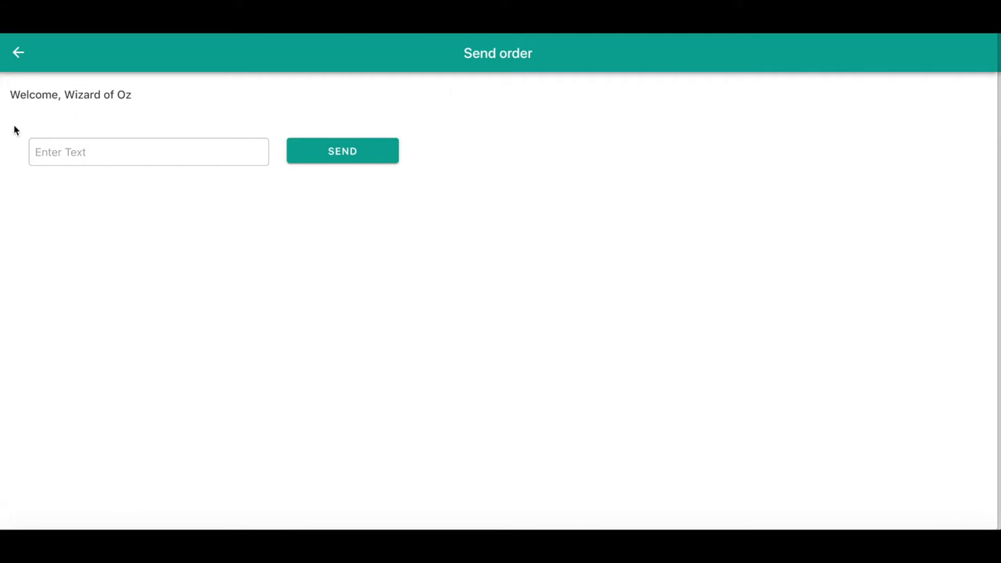
pyautogui.moveTo(151, 136)
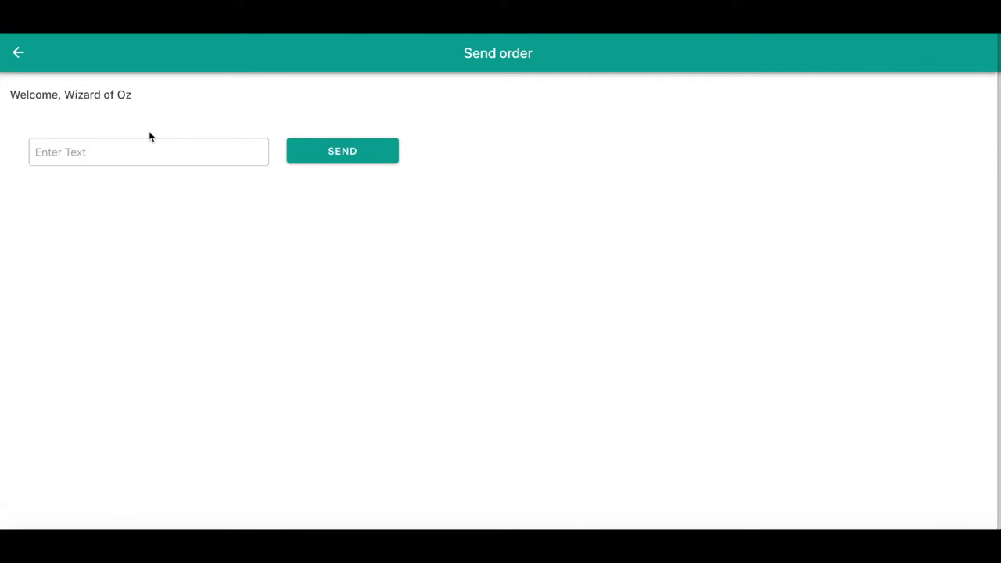
# Place the cursor in the Send order screen's text field for a new order
pyautogui.click(149, 152)
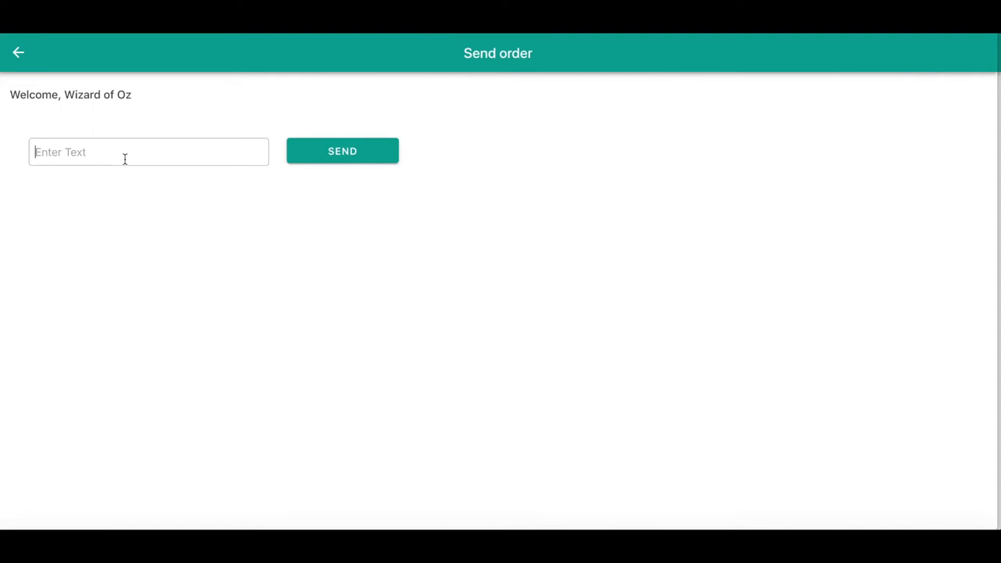
# Send a Pizza order, then a Coca-cola order, from the Send order screen
pyautogui.write('Pizz')
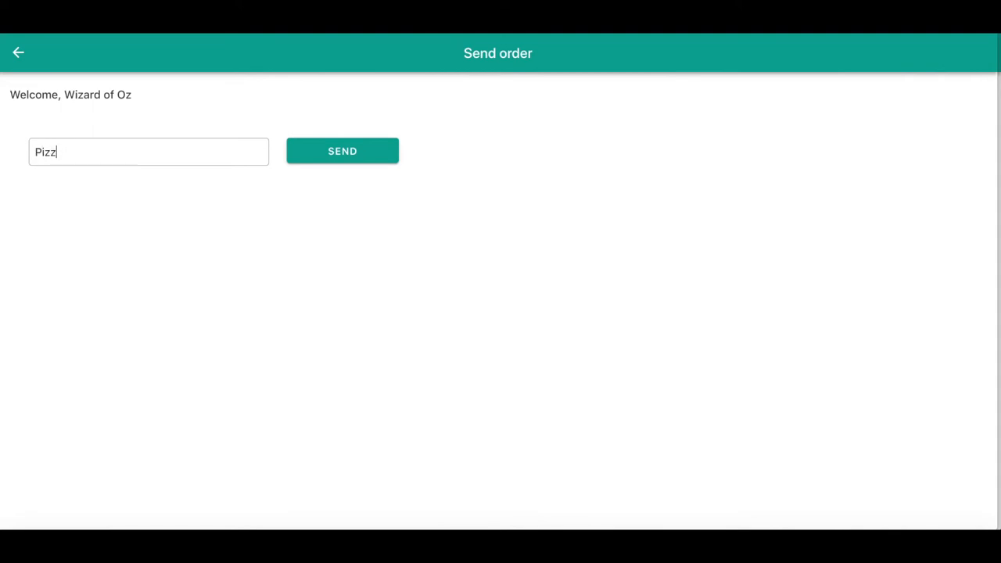
pyautogui.click(342, 151)
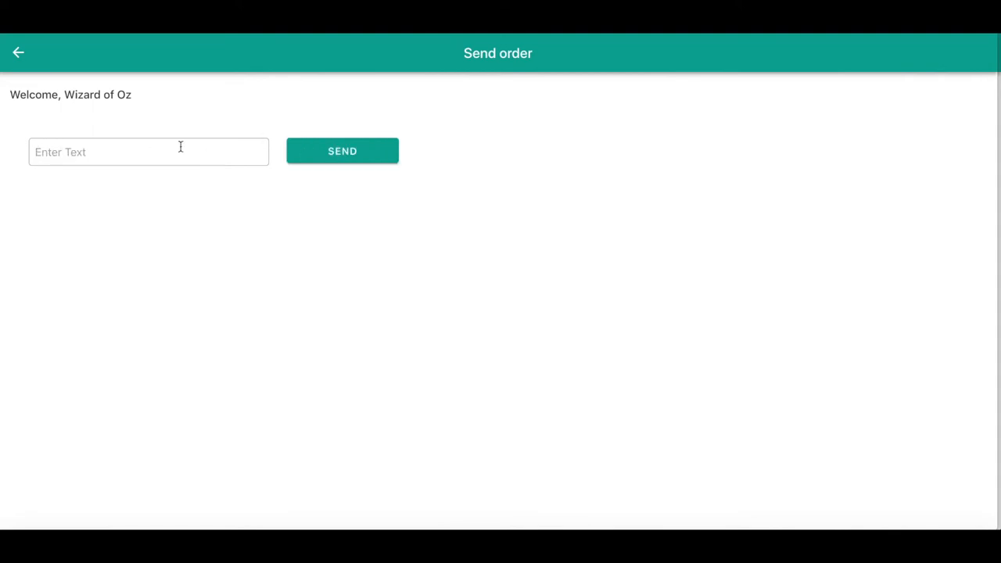
pyautogui.click(149, 152)
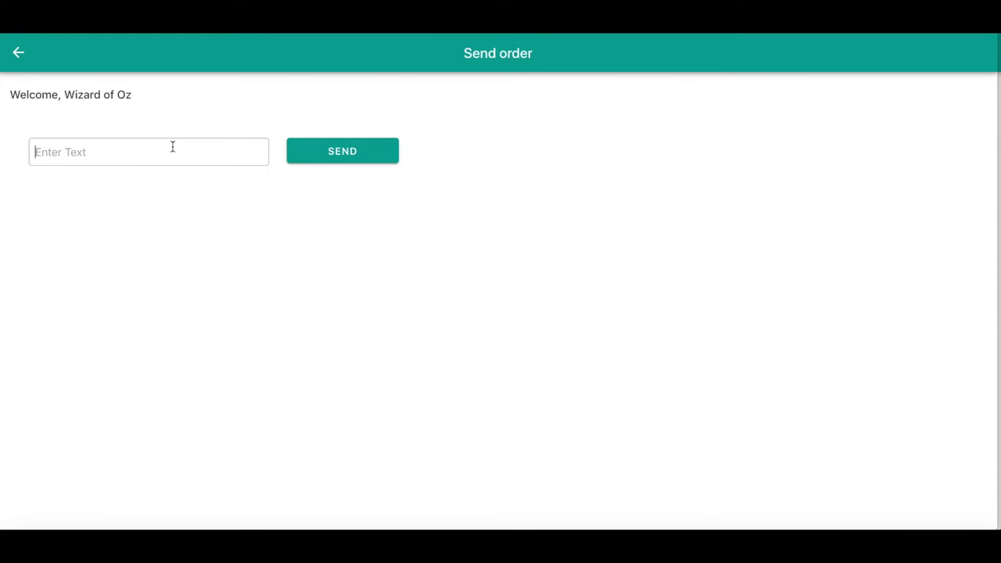
pyautogui.write('Coca')
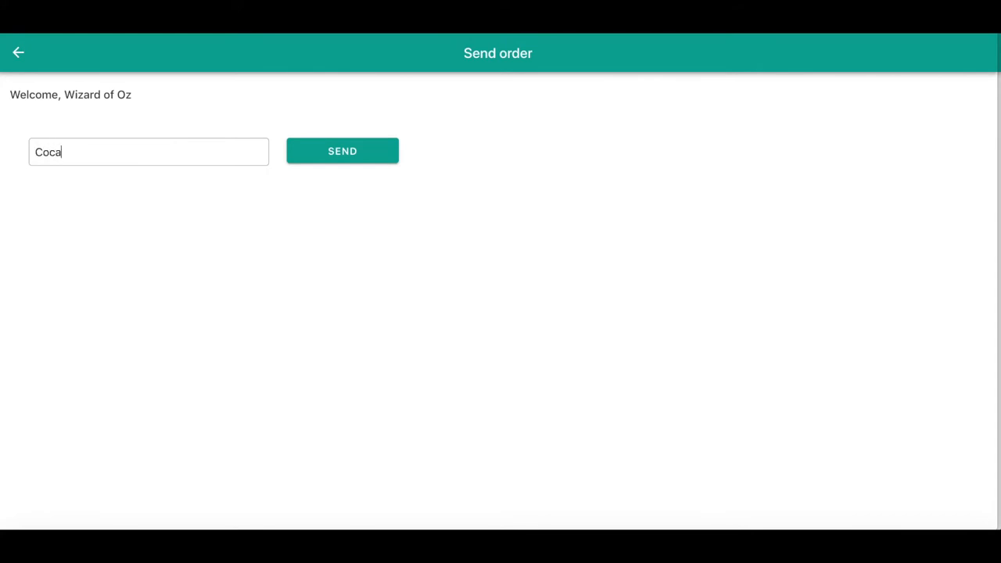
pyautogui.click(341, 151)
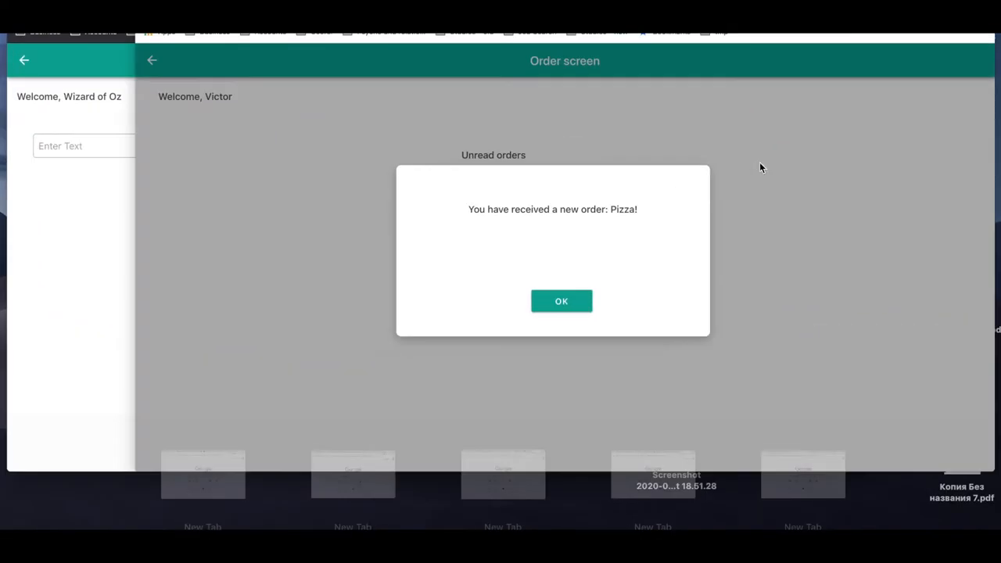
# Dismiss the Pizza alert and then the Coca-cola alert with OK, emptying the unread list
pyautogui.click(561, 301)
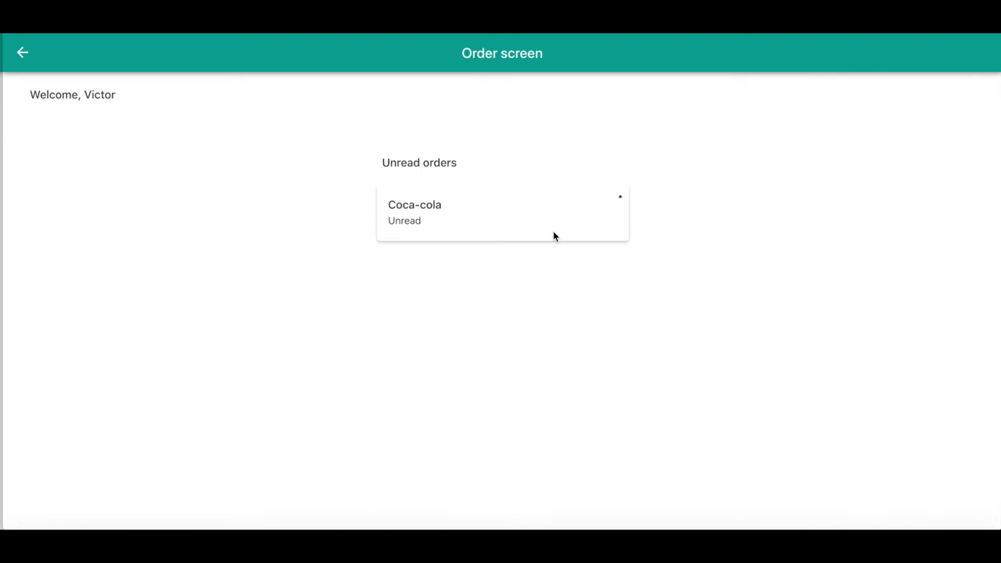
pyautogui.moveTo(439, 224)
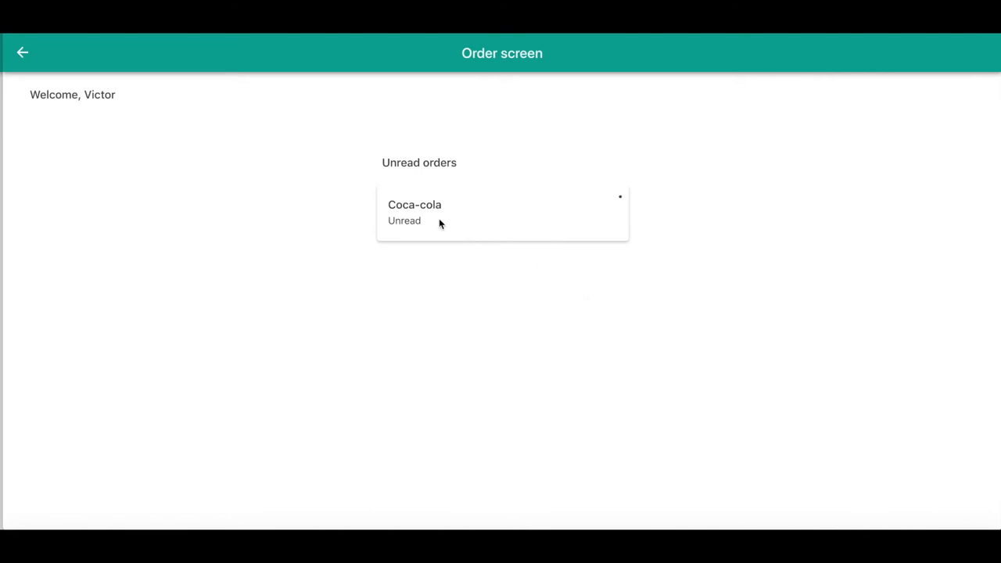
pyautogui.moveTo(375, 270)
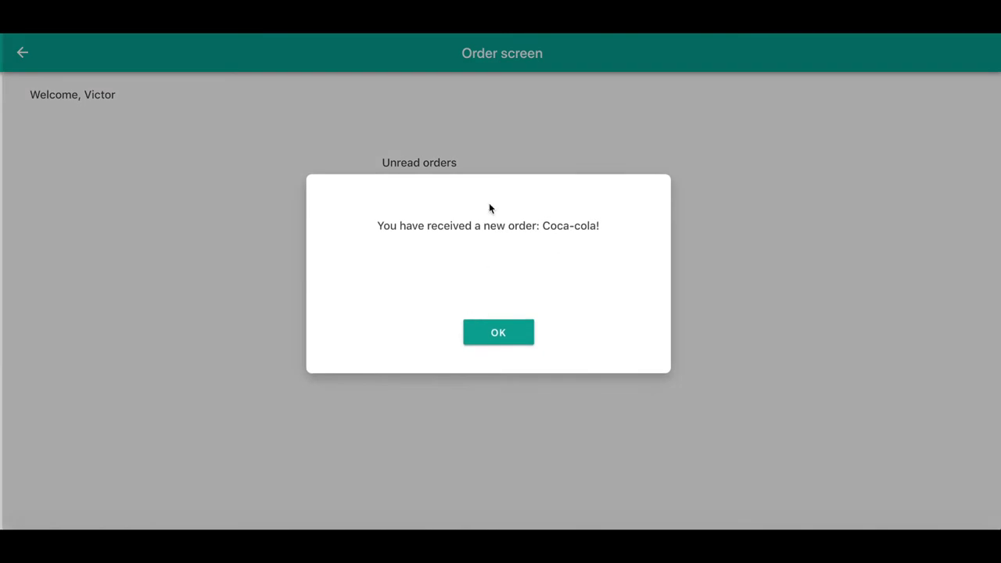
pyautogui.moveTo(472, 291)
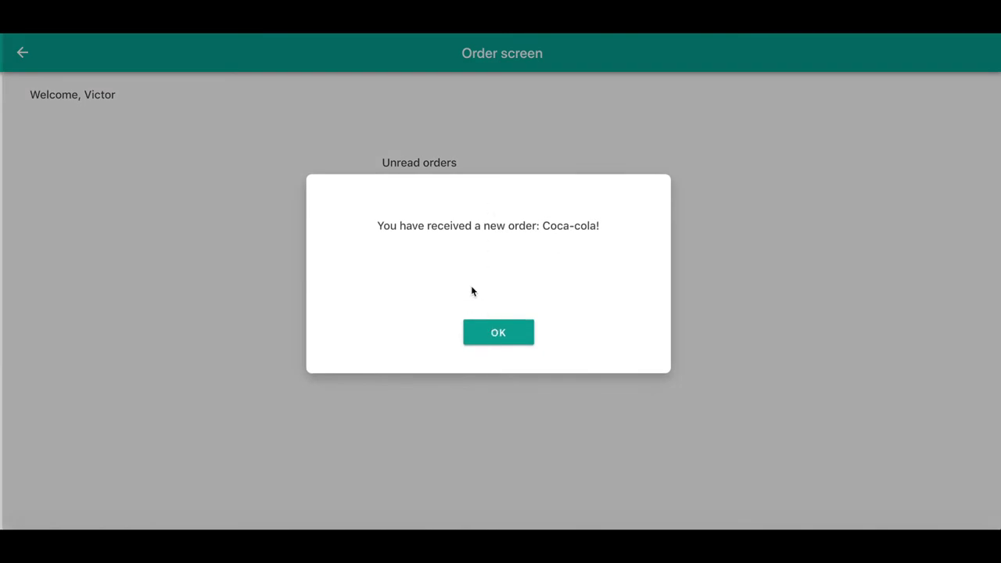
pyautogui.click(498, 332)
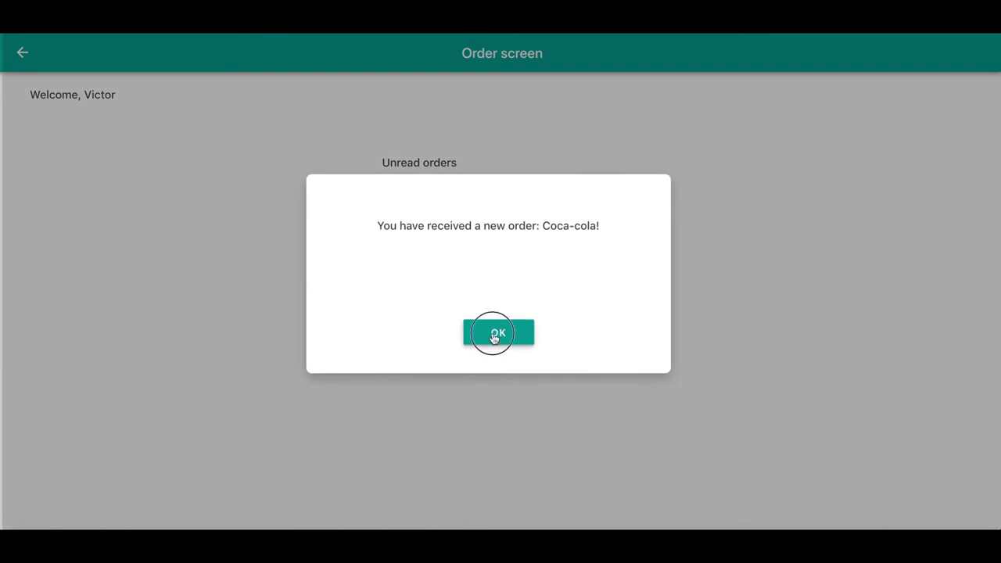
pyautogui.click(498, 333)
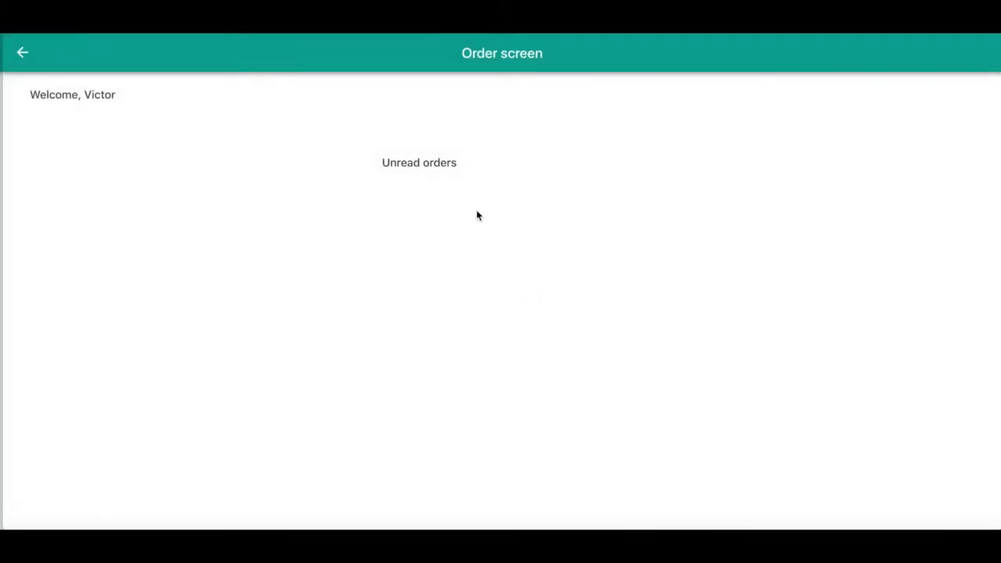
pyautogui.moveTo(375, 160)
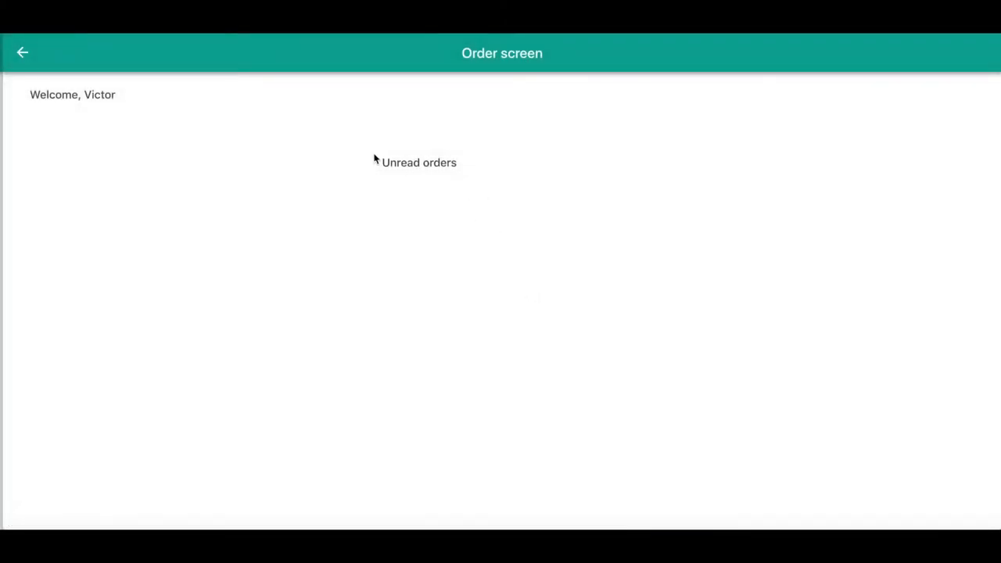
pyautogui.moveTo(231, 129)
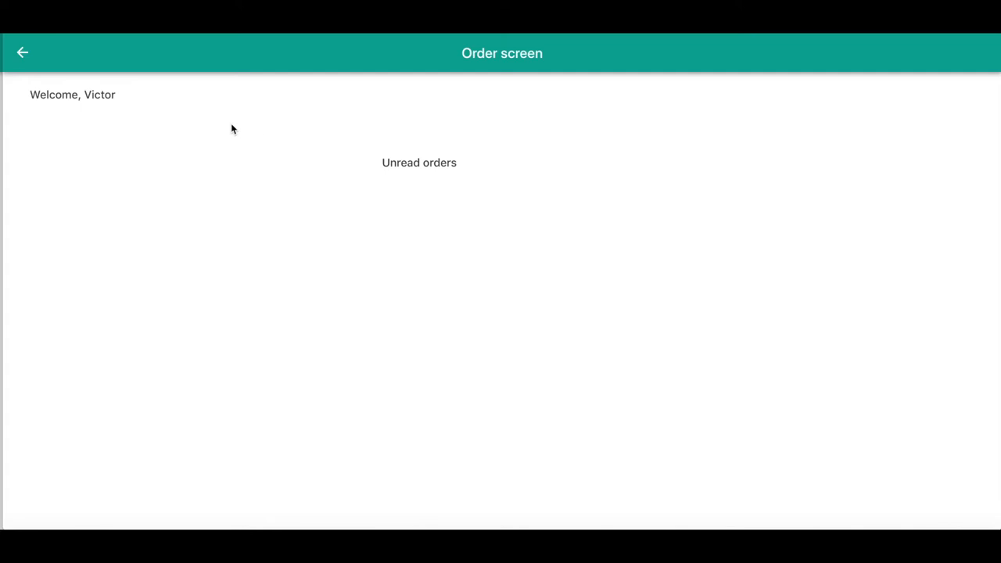
pyautogui.moveTo(245, 133)
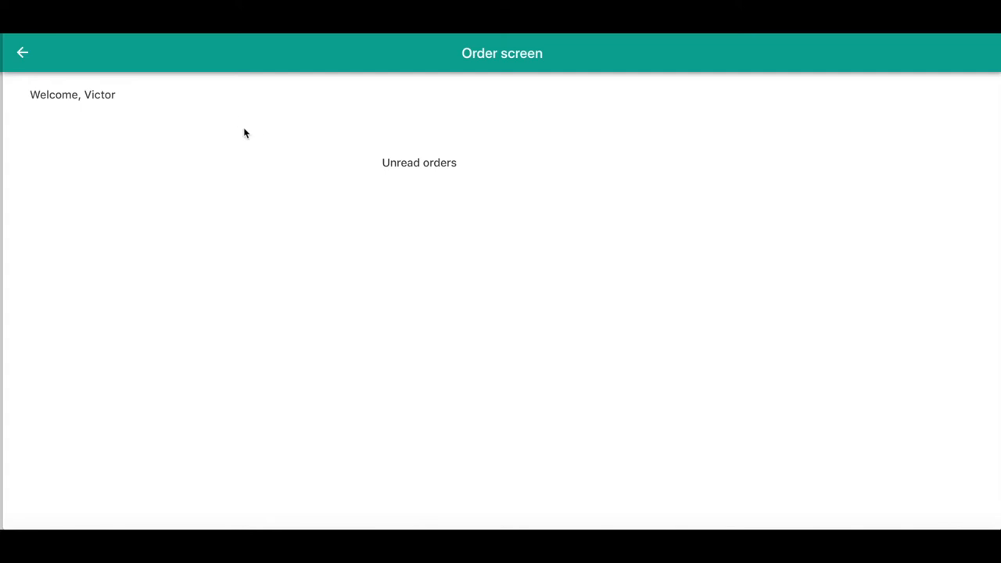
pyautogui.moveTo(206, 73)
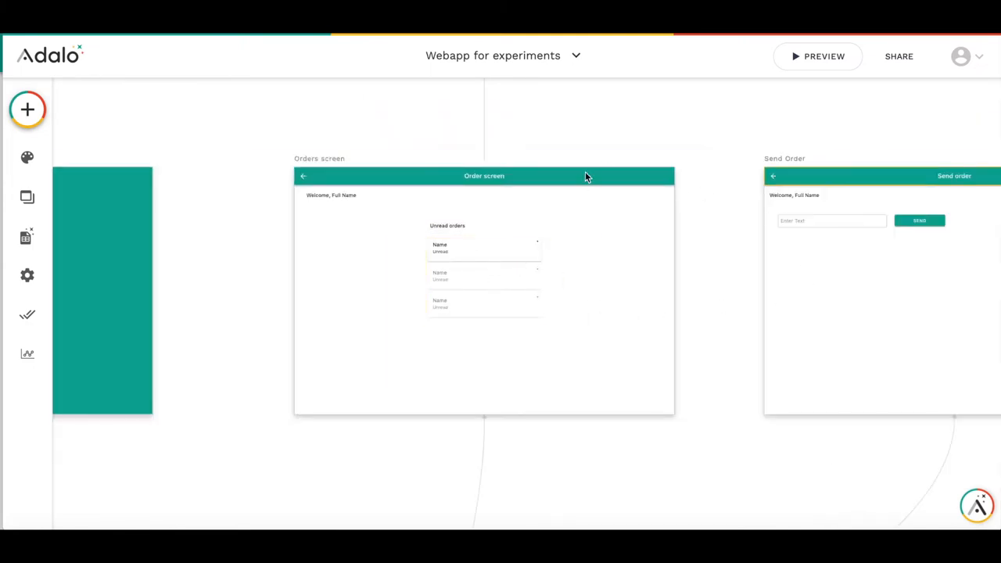
pyautogui.moveTo(27, 236)
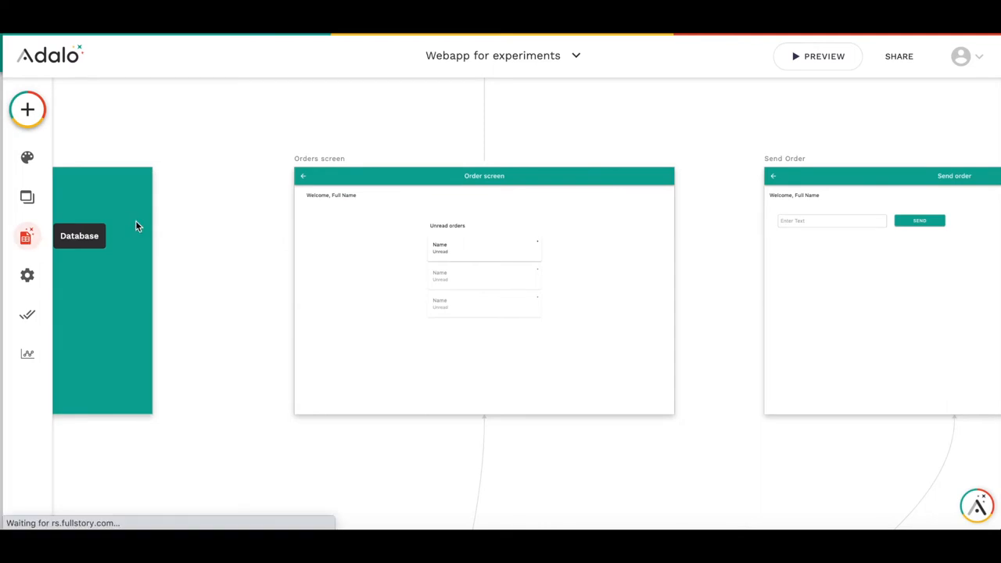
# Return to the editor canvas of Webapp for experiments with its Orders and Send Order screens
pyautogui.click(26, 236)
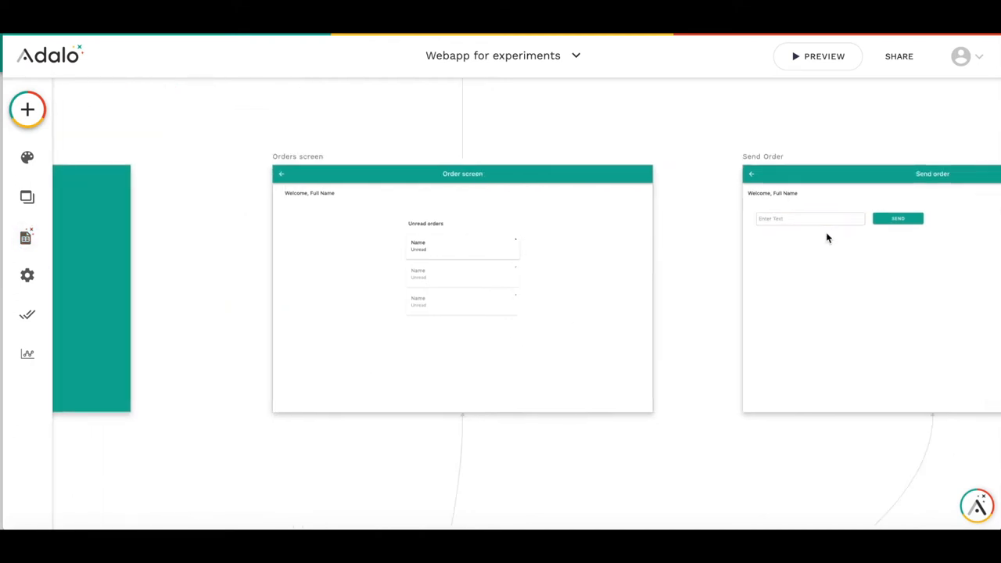
# Confirm the Send button's Create Order action with Name = Input and Read = False
pyautogui.click(809, 218)
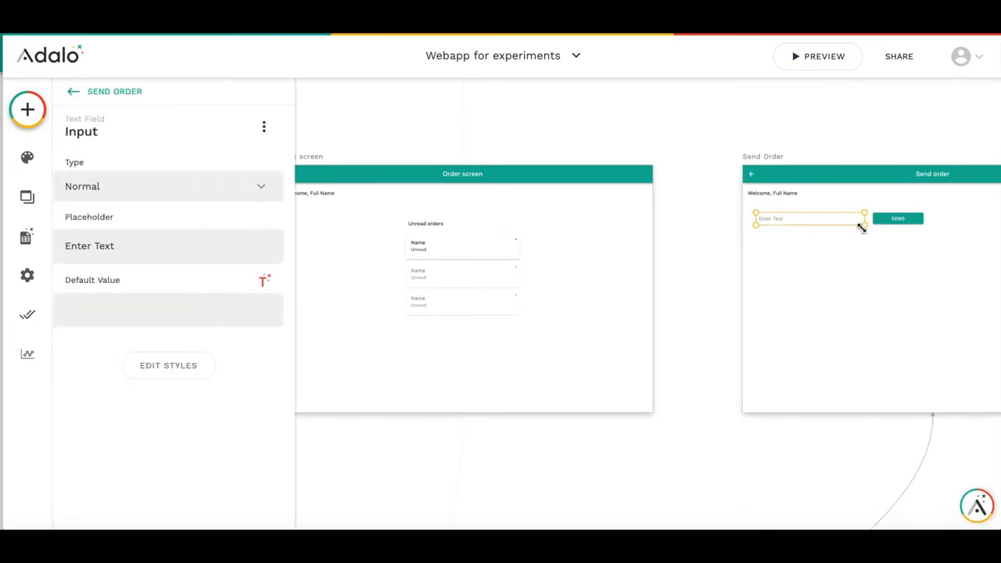
pyautogui.click(897, 218)
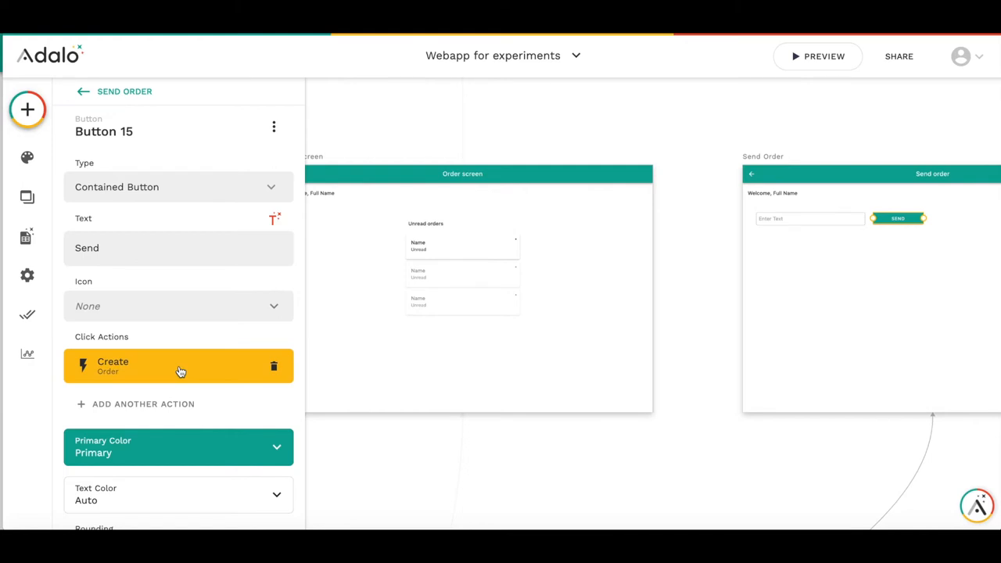
pyautogui.click(178, 366)
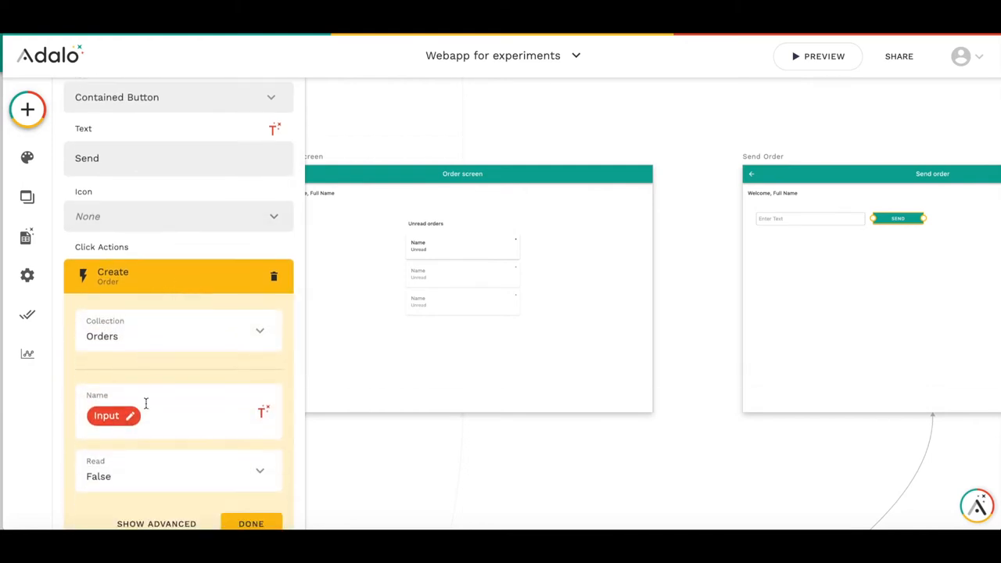
pyautogui.moveTo(202, 416)
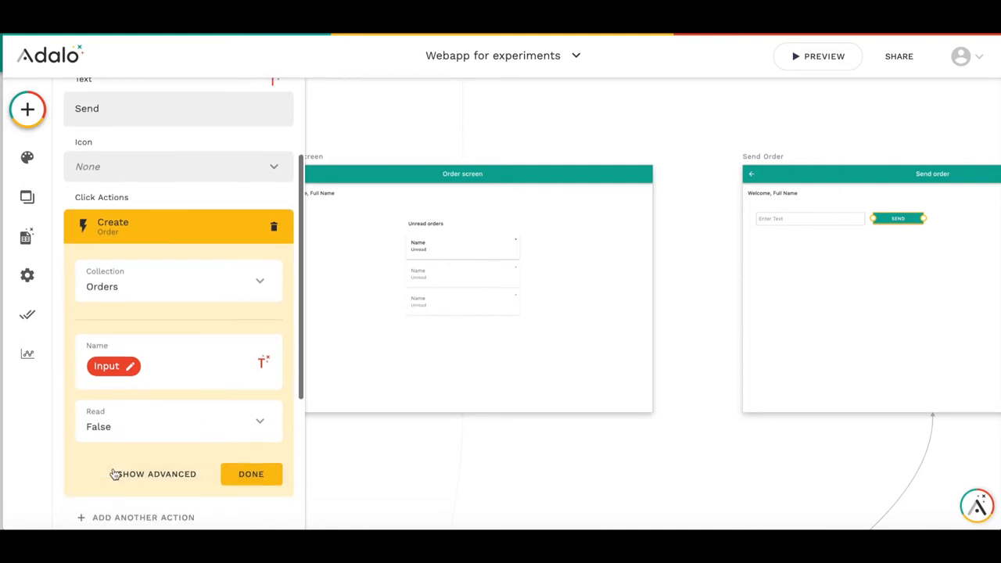
pyautogui.moveTo(156, 441)
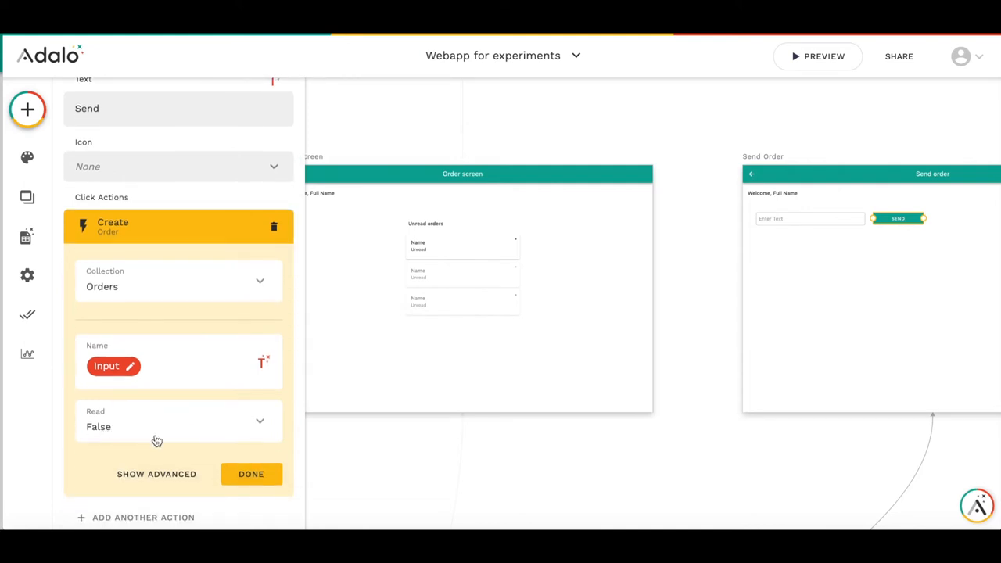
pyautogui.click(251, 473)
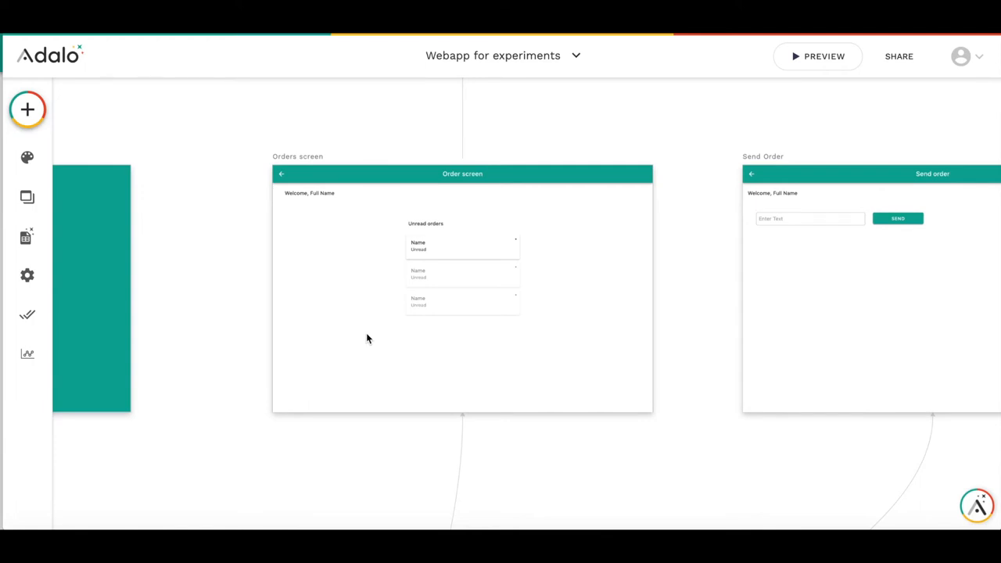
pyautogui.moveTo(383, 332)
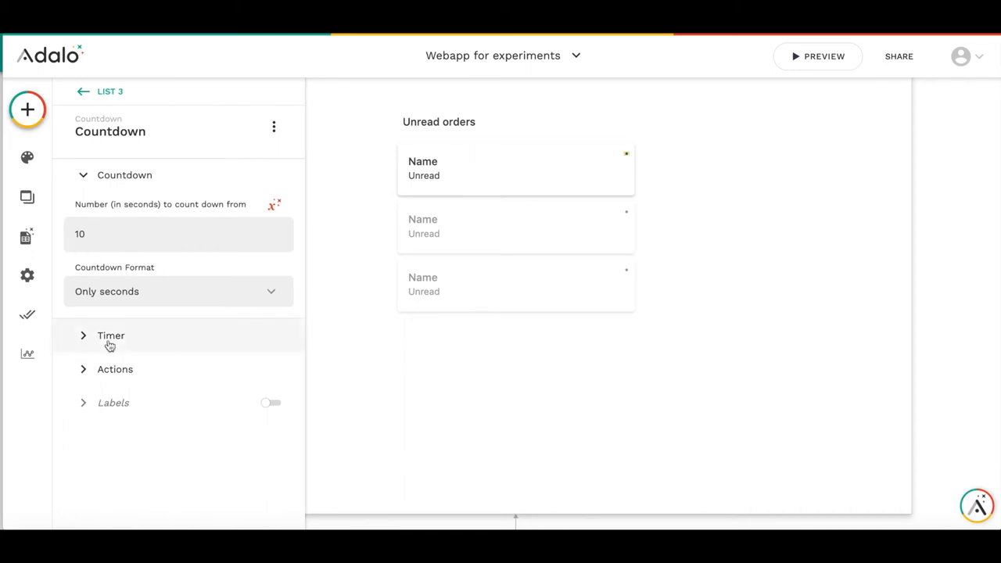
# Shrink the order card countdown's Timer Size down to 8
pyautogui.click(110, 336)
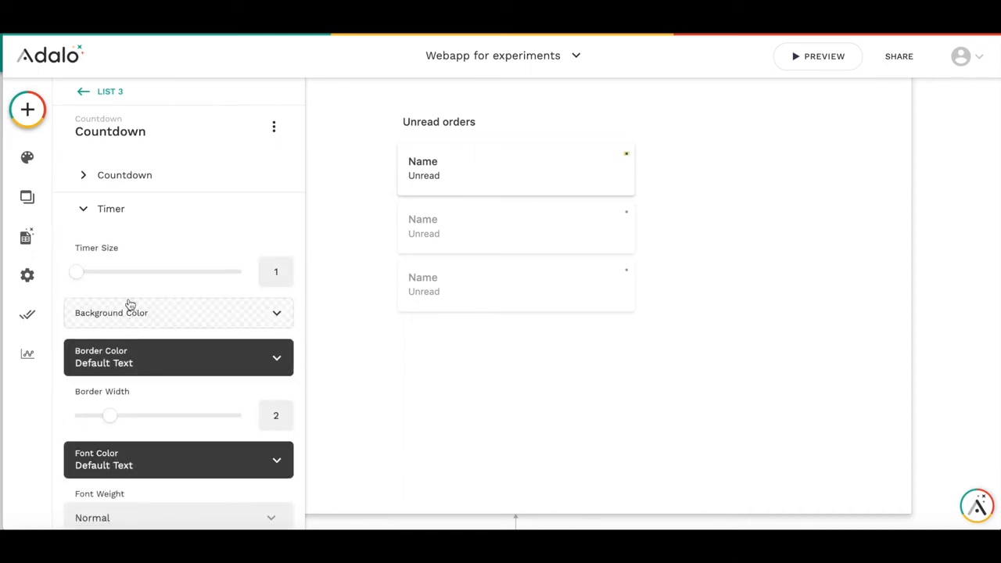
pyautogui.moveTo(76, 271); pyautogui.dragTo(96, 271)
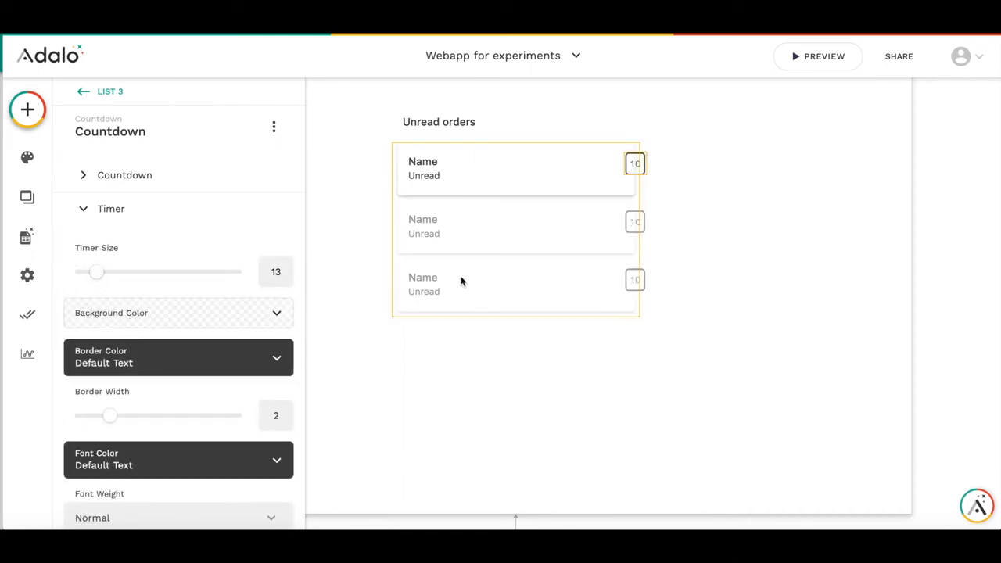
pyautogui.moveTo(96, 271); pyautogui.dragTo(83, 272)
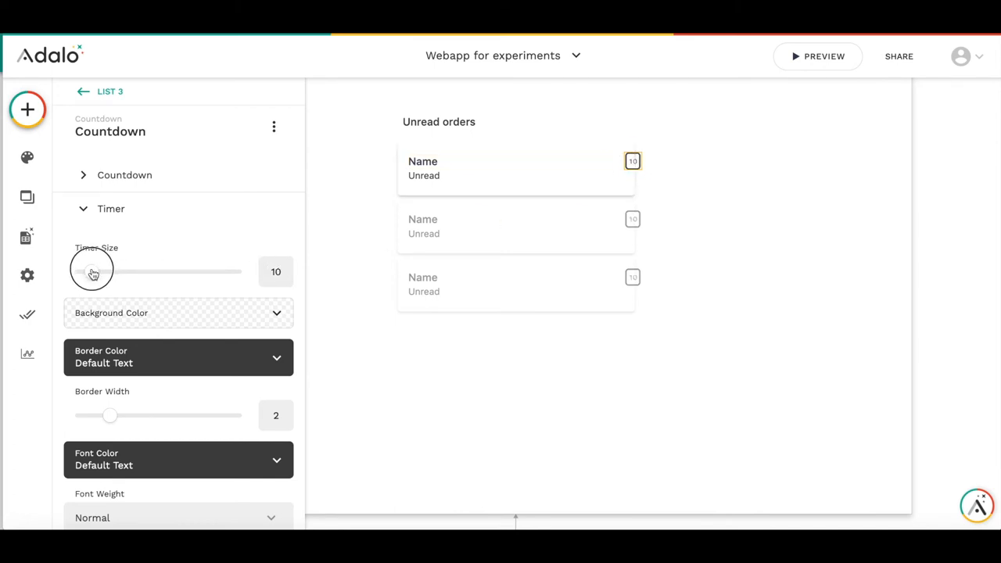
pyautogui.moveTo(113, 271); pyautogui.dragTo(87, 271)
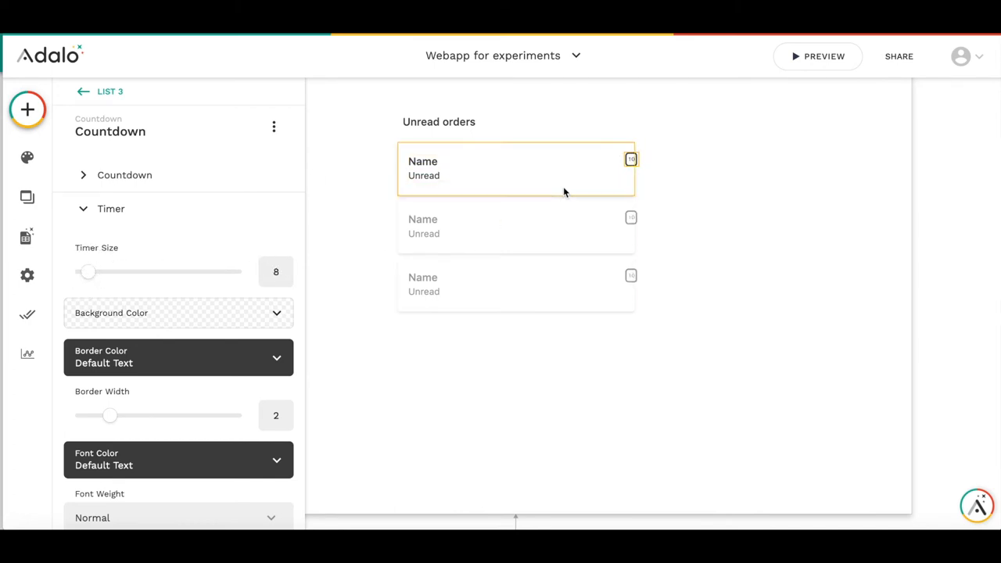
pyautogui.click(422, 161)
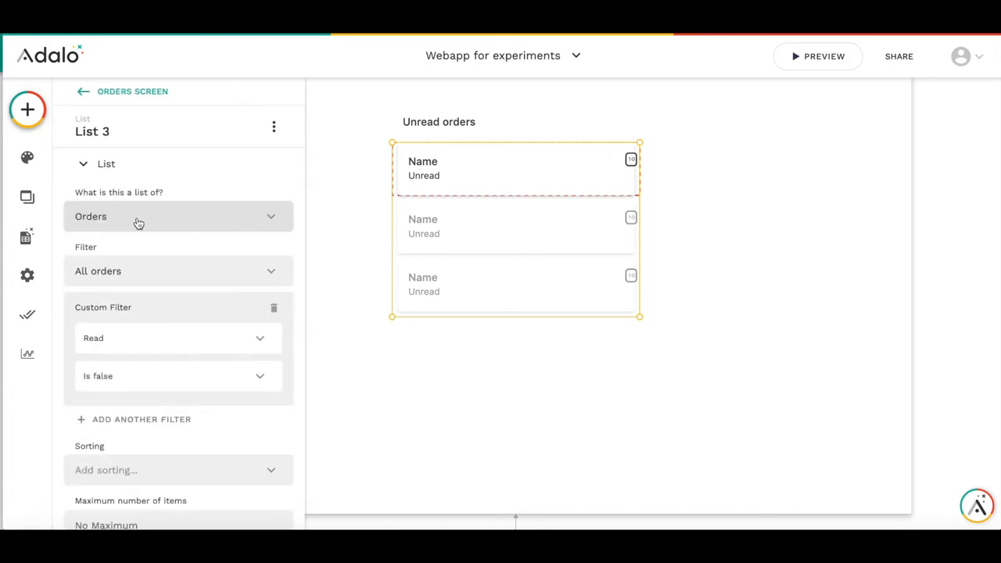
# Reveal the rest of List 3's settings: no sorting and no maximum items
pyautogui.scroll(-3)
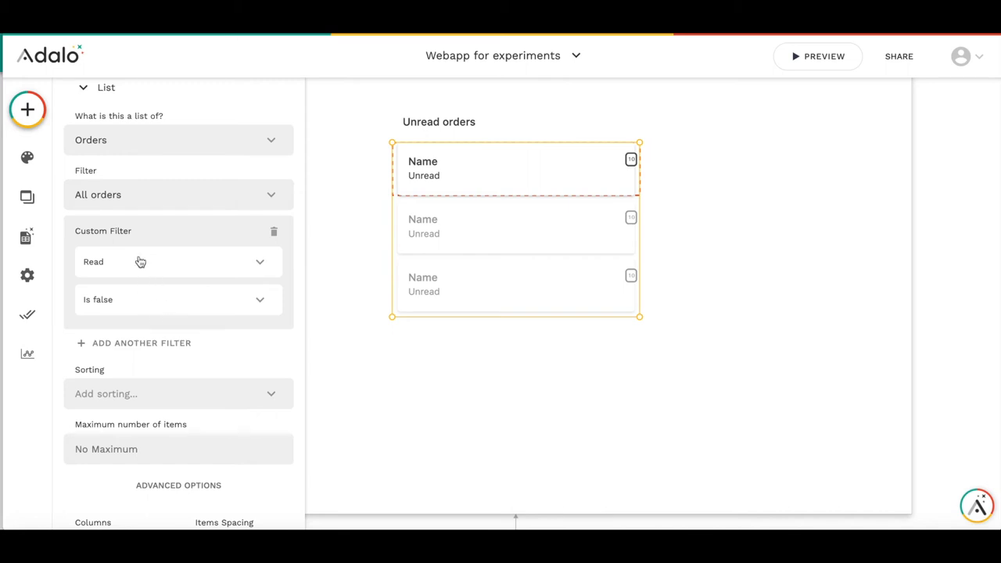
pyautogui.moveTo(249, 375)
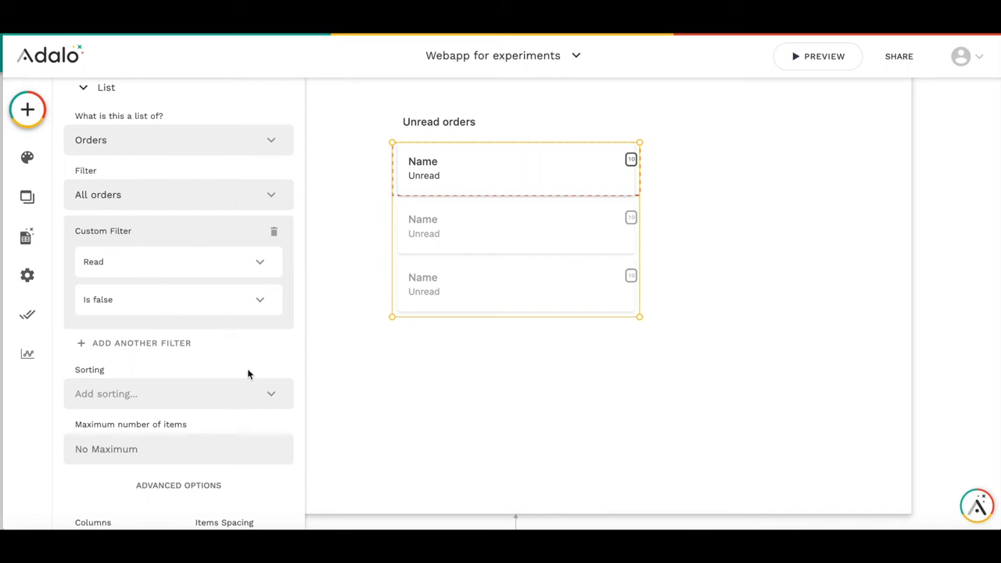
pyautogui.moveTo(242, 355)
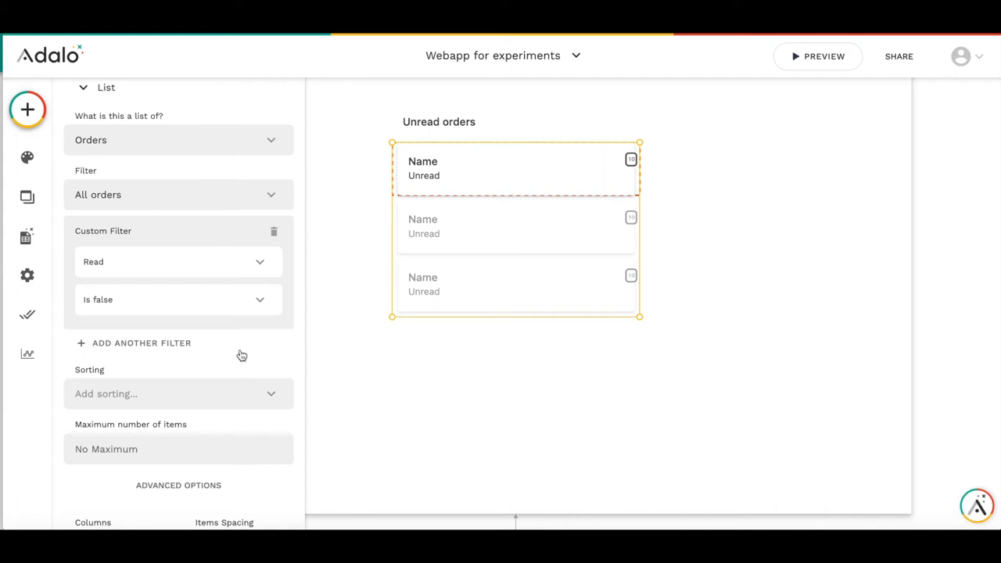
pyautogui.moveTo(244, 351)
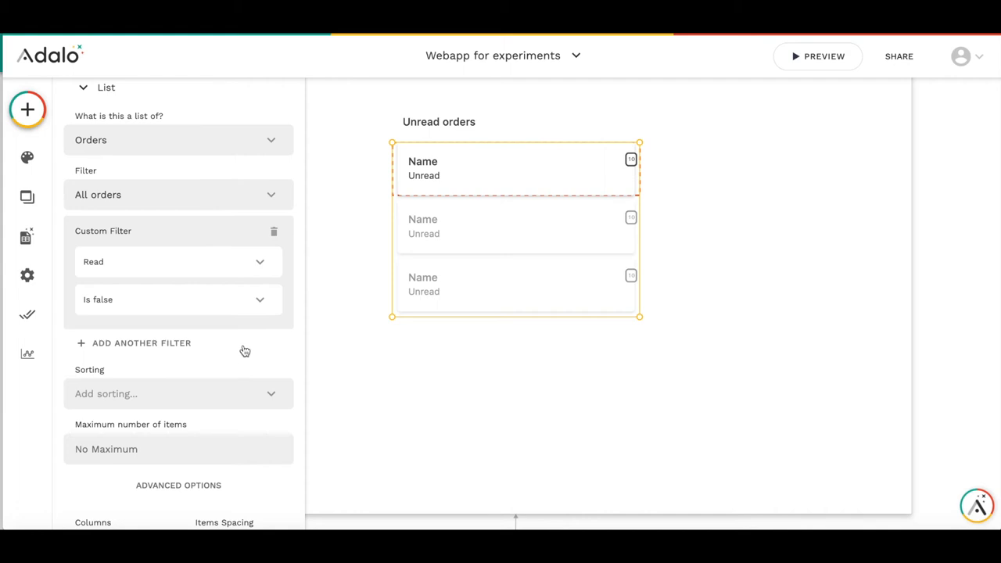
pyautogui.moveTo(514, 149)
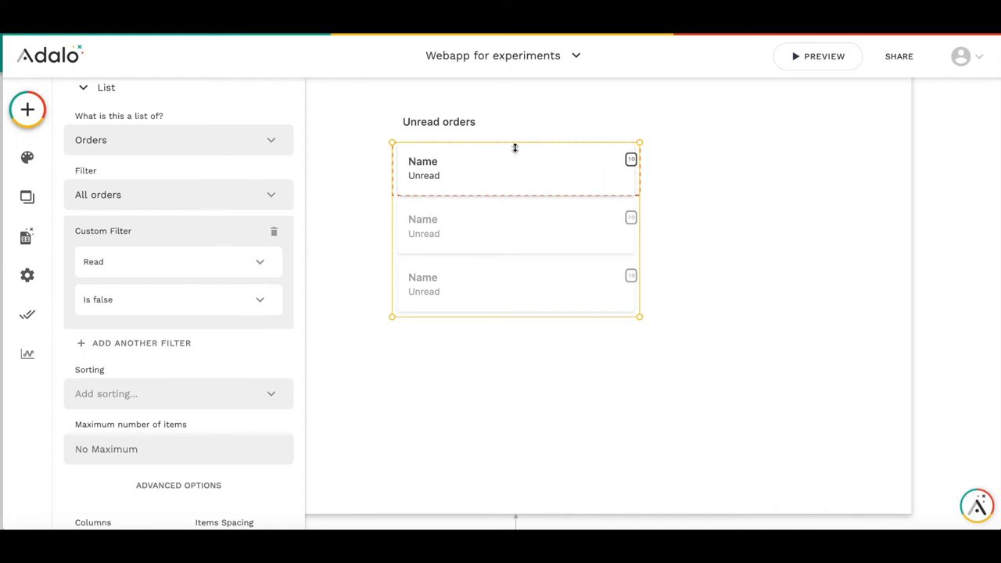
pyautogui.moveTo(530, 197)
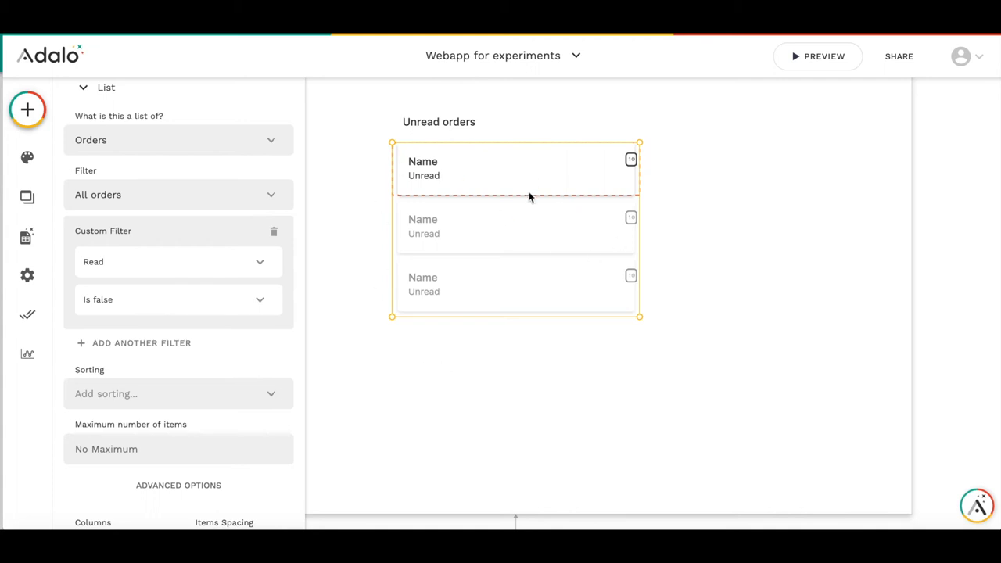
pyautogui.moveTo(379, 195)
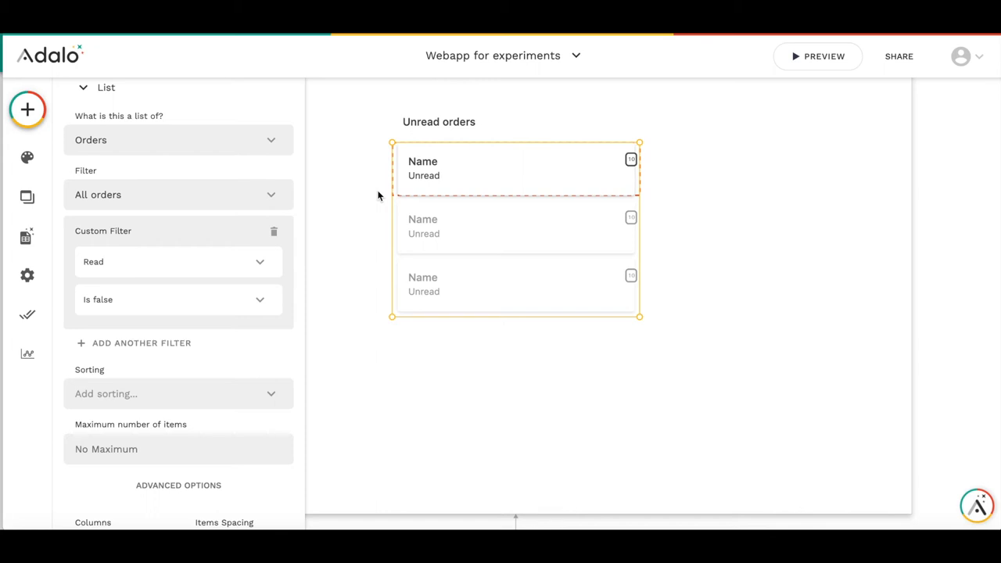
pyautogui.moveTo(405, 194)
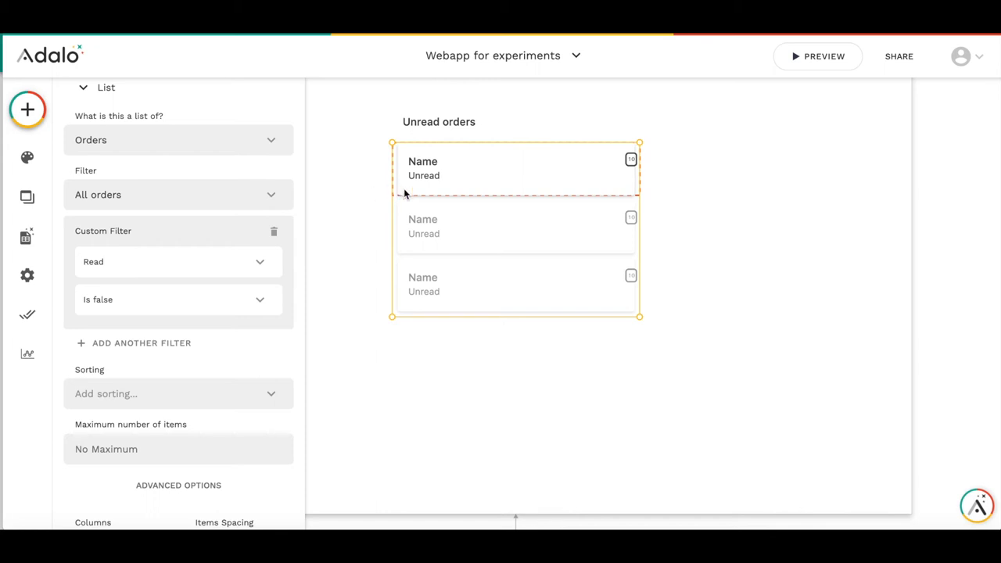
pyautogui.moveTo(504, 198)
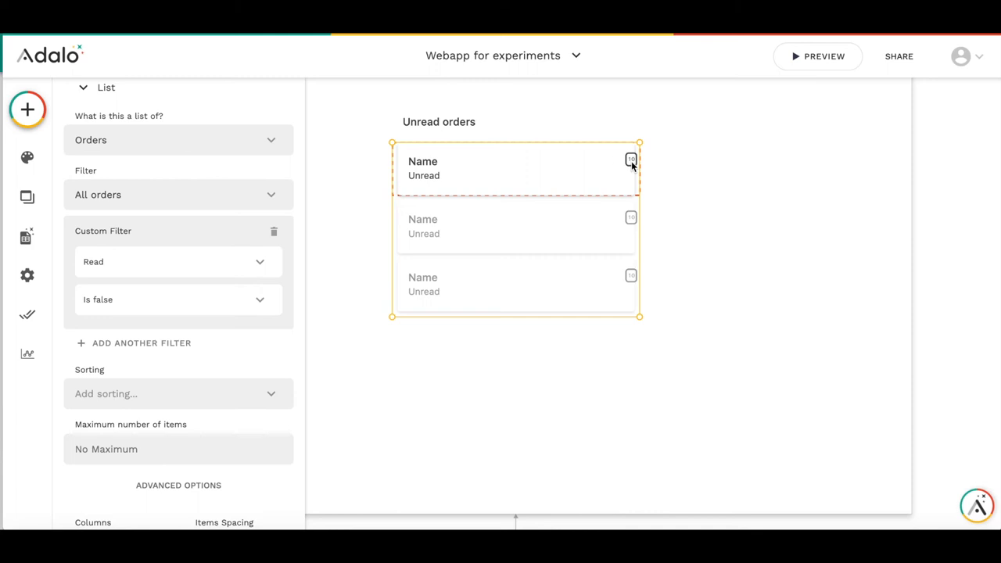
pyautogui.moveTo(197, 331)
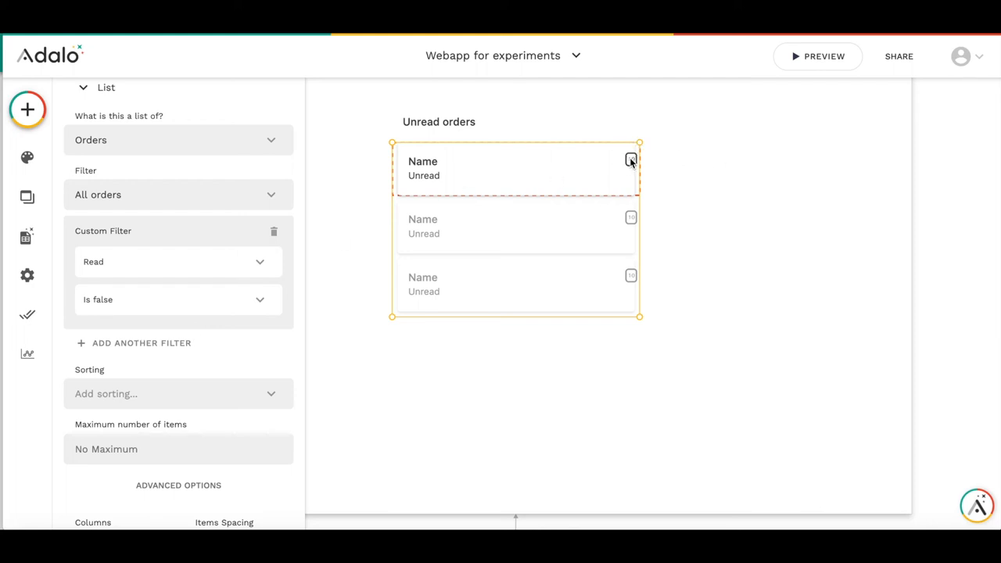
# Show the Link Screen action under the first card's Countdown Finished Actions
pyautogui.click(631, 159)
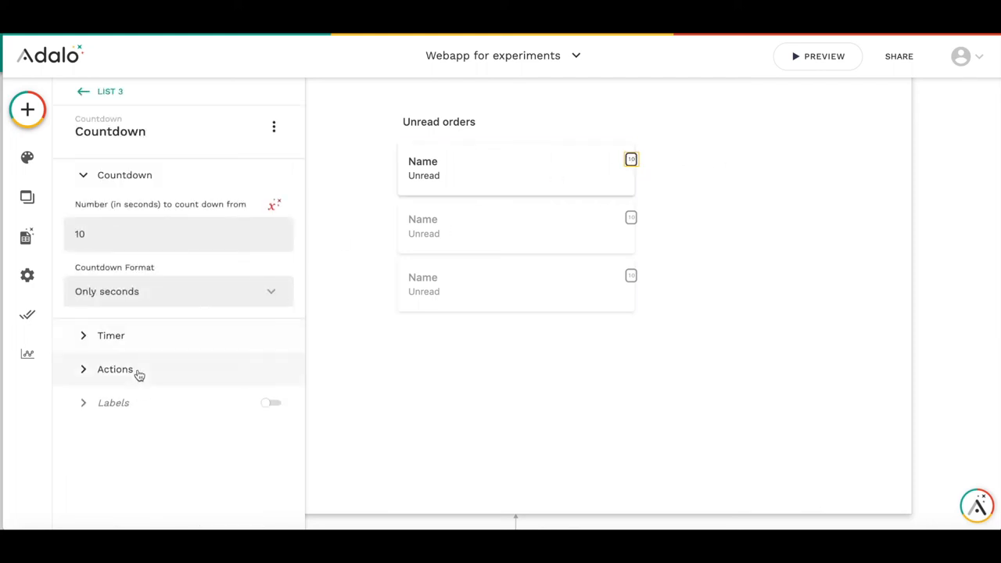
pyautogui.click(114, 369)
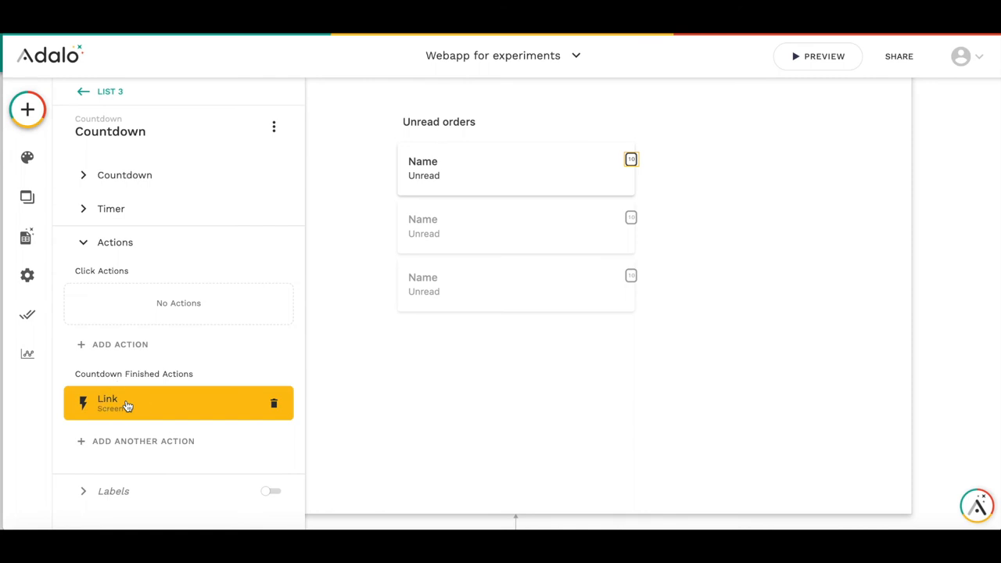
pyautogui.click(107, 401)
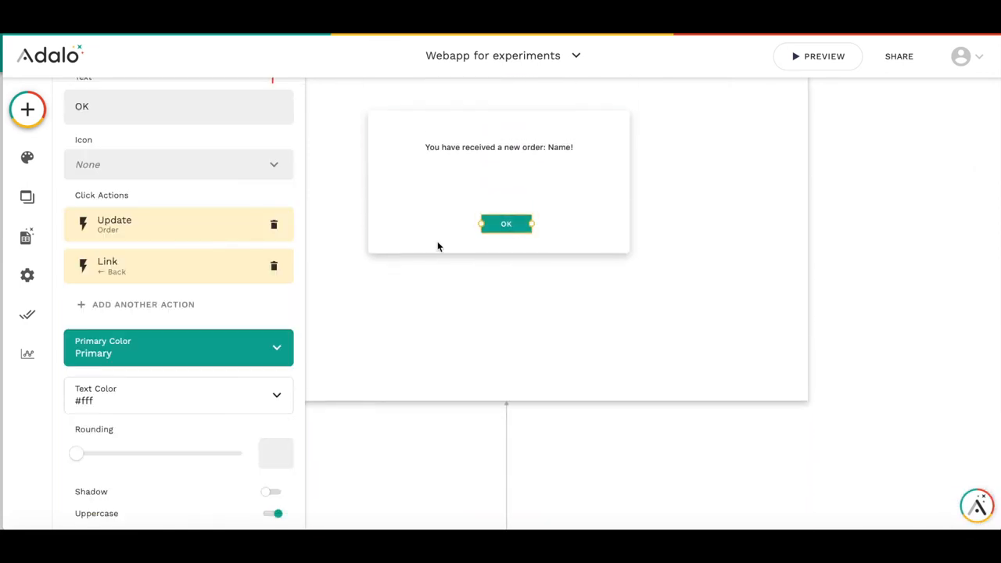
pyautogui.moveTo(162, 228)
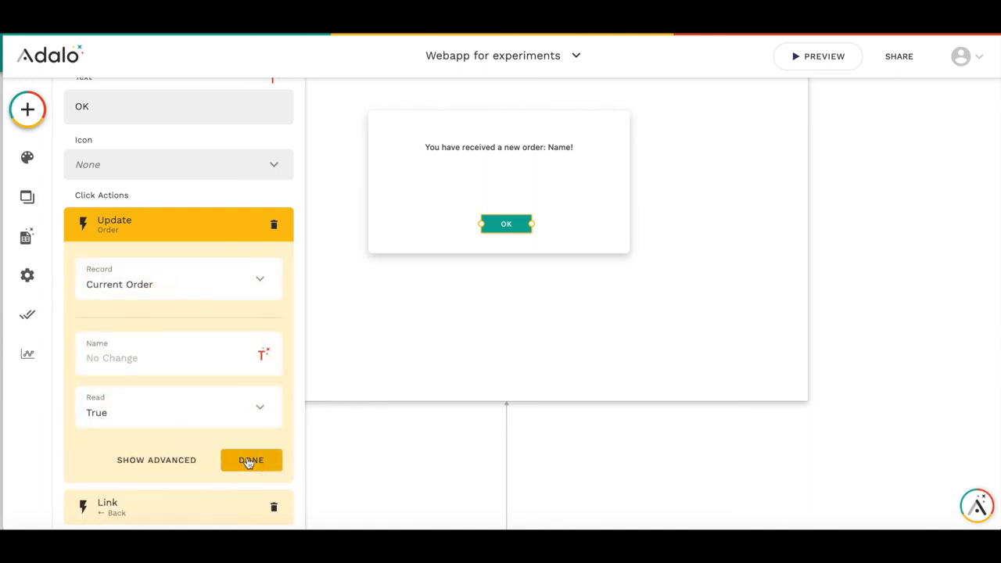
# Confirm the OK button's Update Order action with Read set to True
pyautogui.click(251, 460)
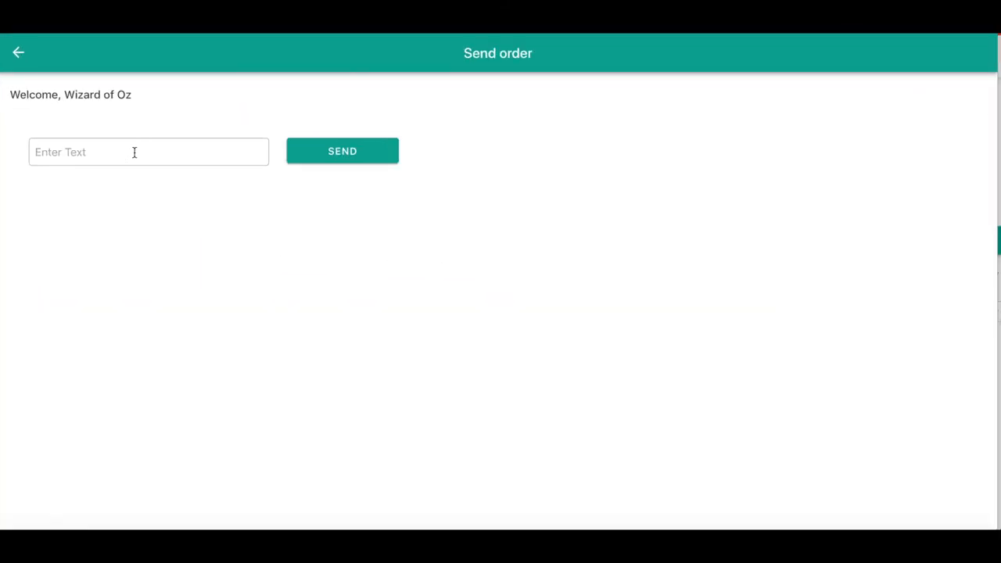
# Send a Pepsi-cola order and bring up the Order screen preview showing it unread
pyautogui.write('P')
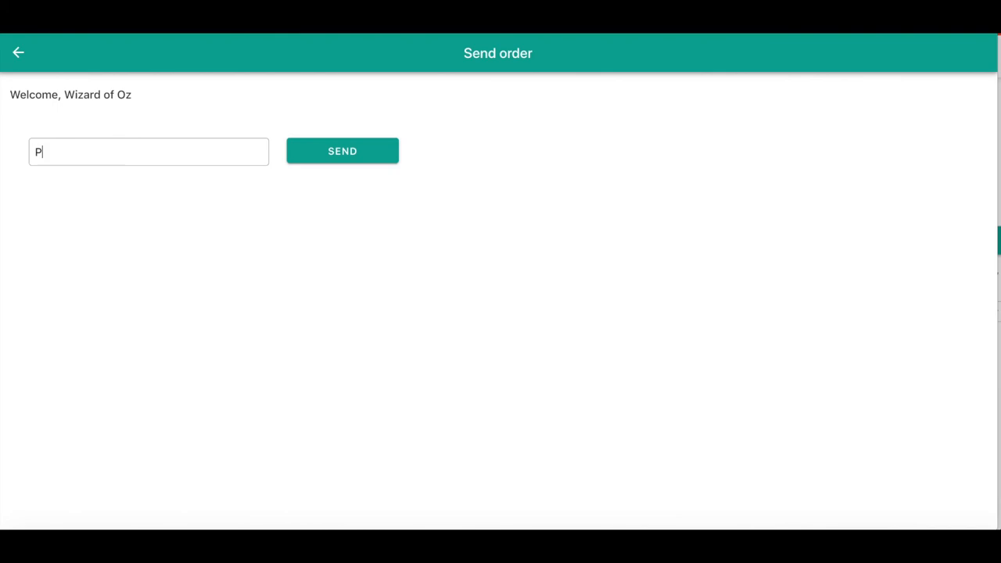
pyautogui.write('epsi-cola')
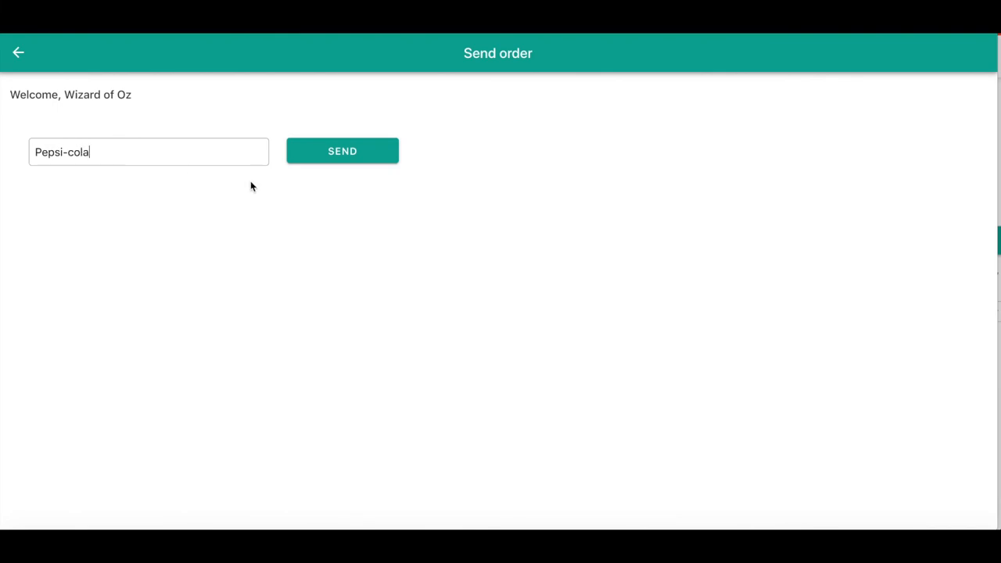
pyautogui.click(342, 151)
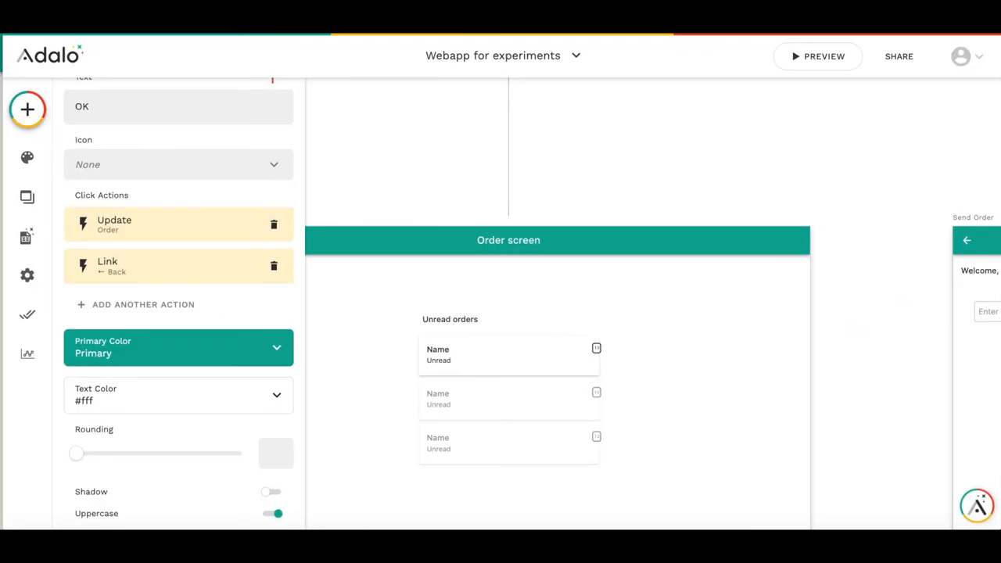
pyautogui.click(817, 56)
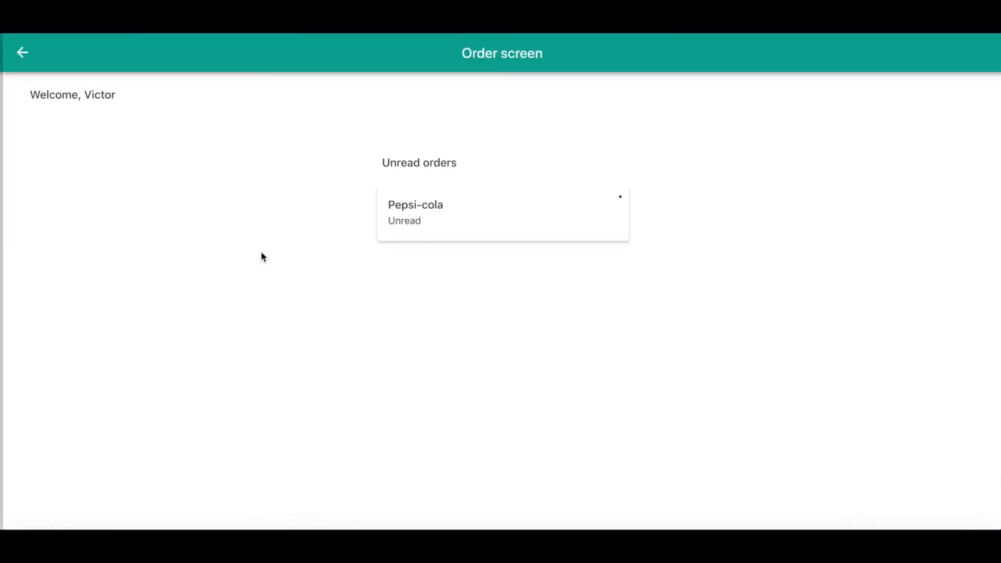